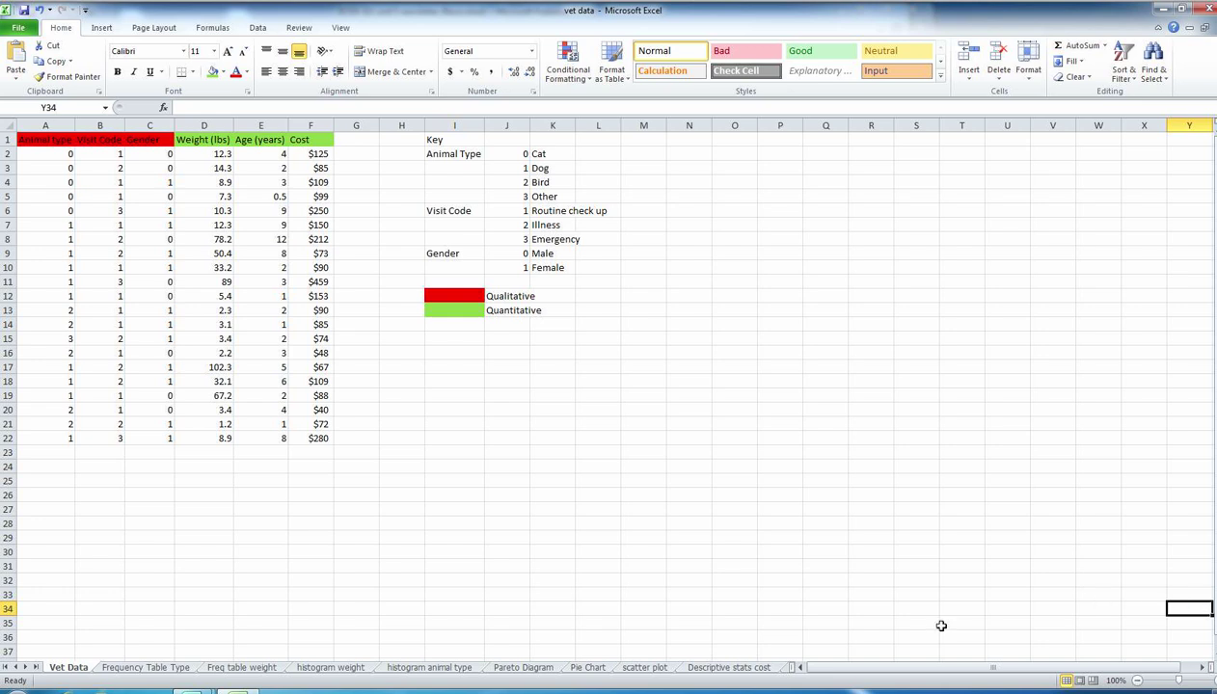
mouse_move(847, 578)
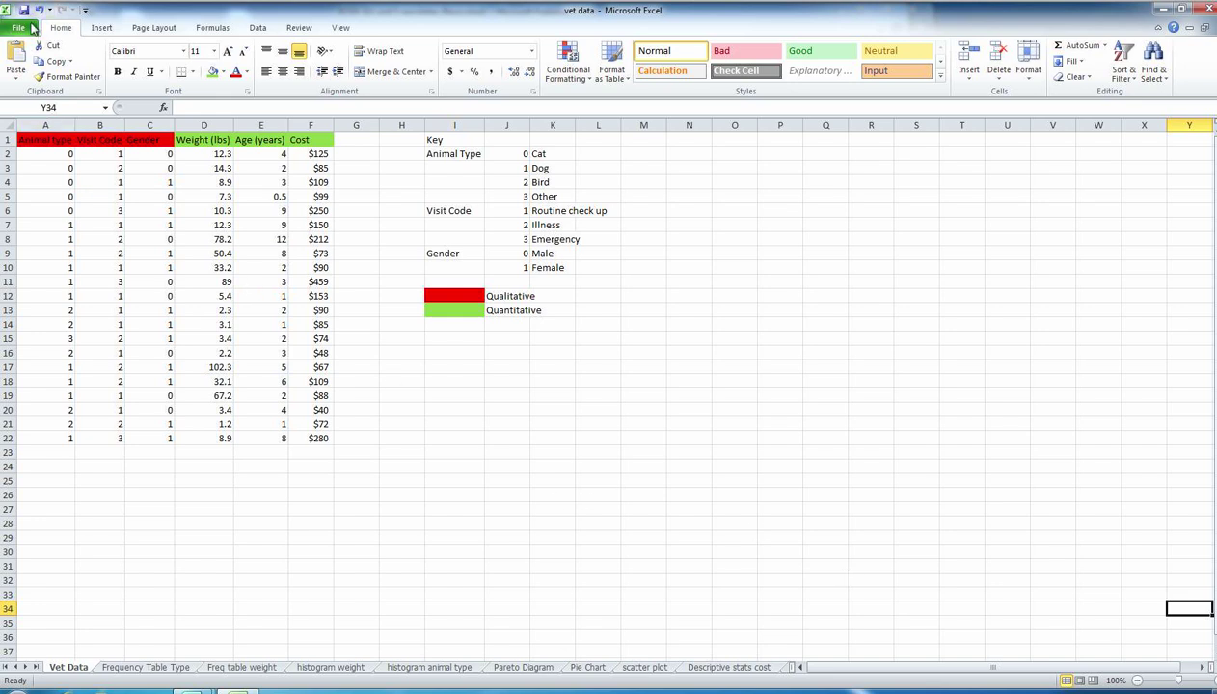
Go through the File backstage view and open Excel Options
click(17, 27)
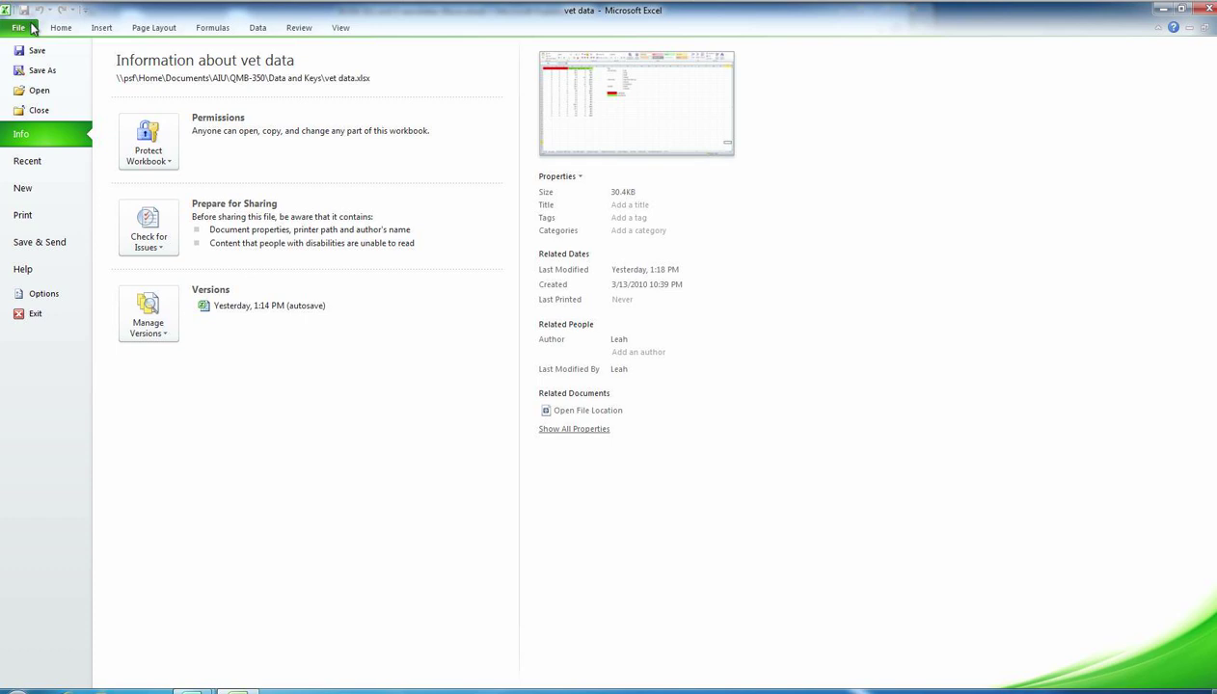
mouse_move(58, 164)
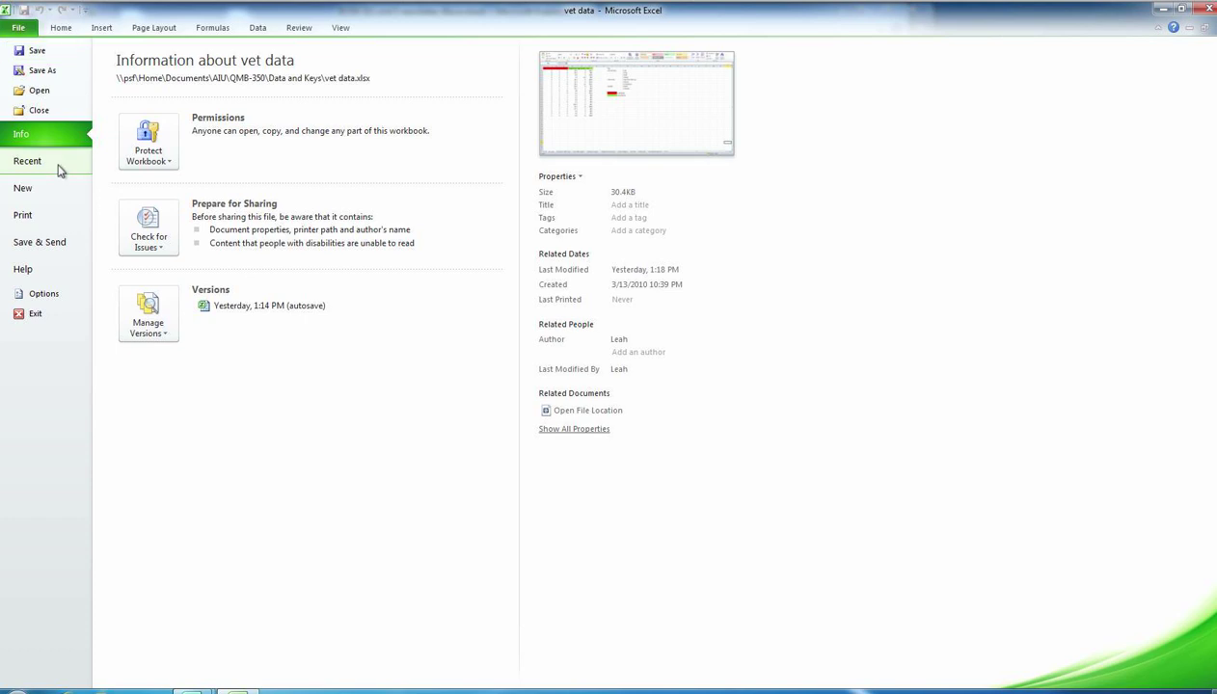
click(17, 27)
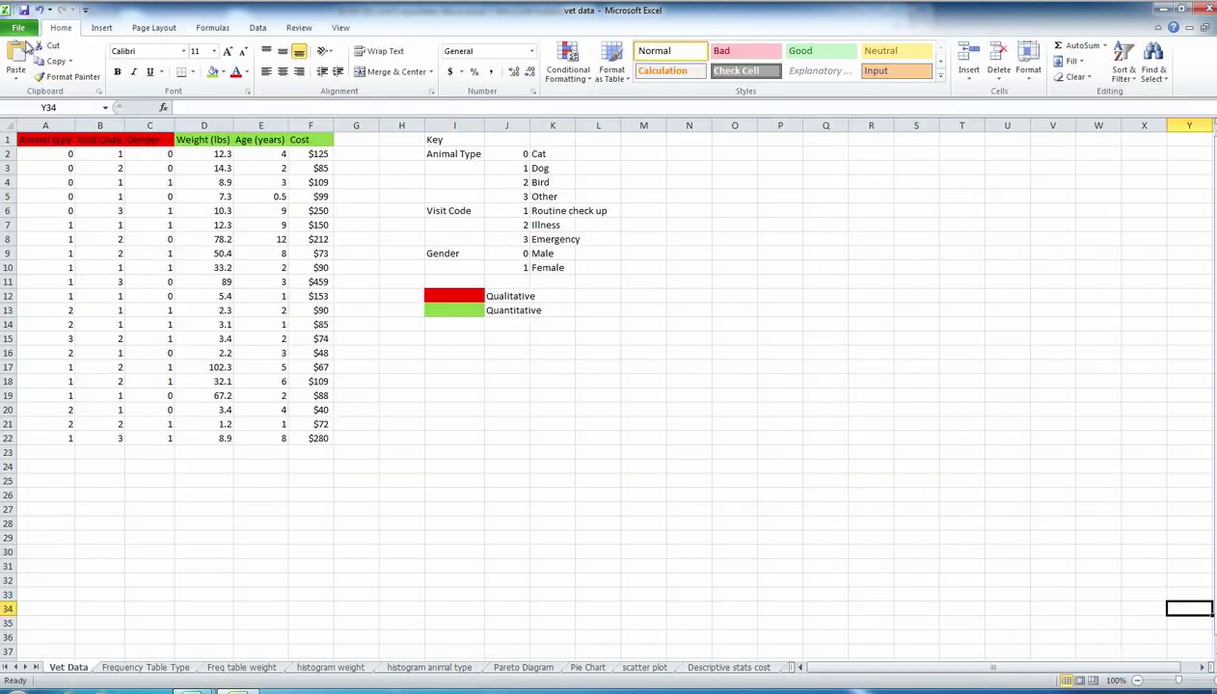
click(17, 27)
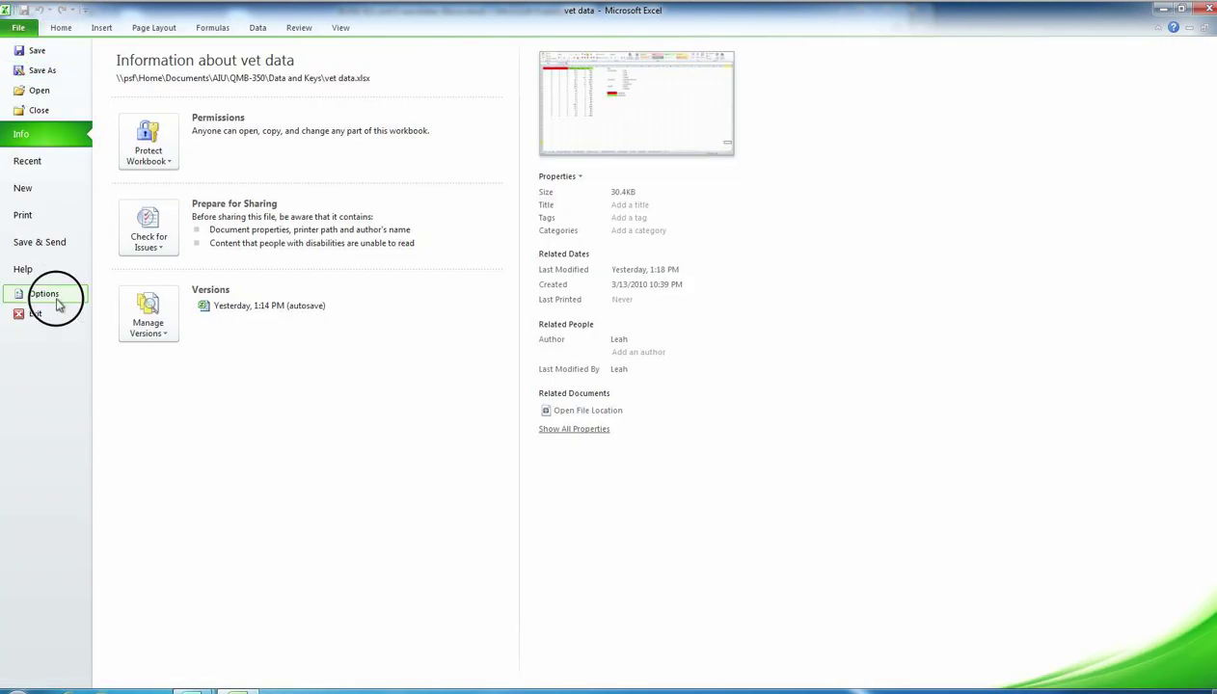
click(18, 27)
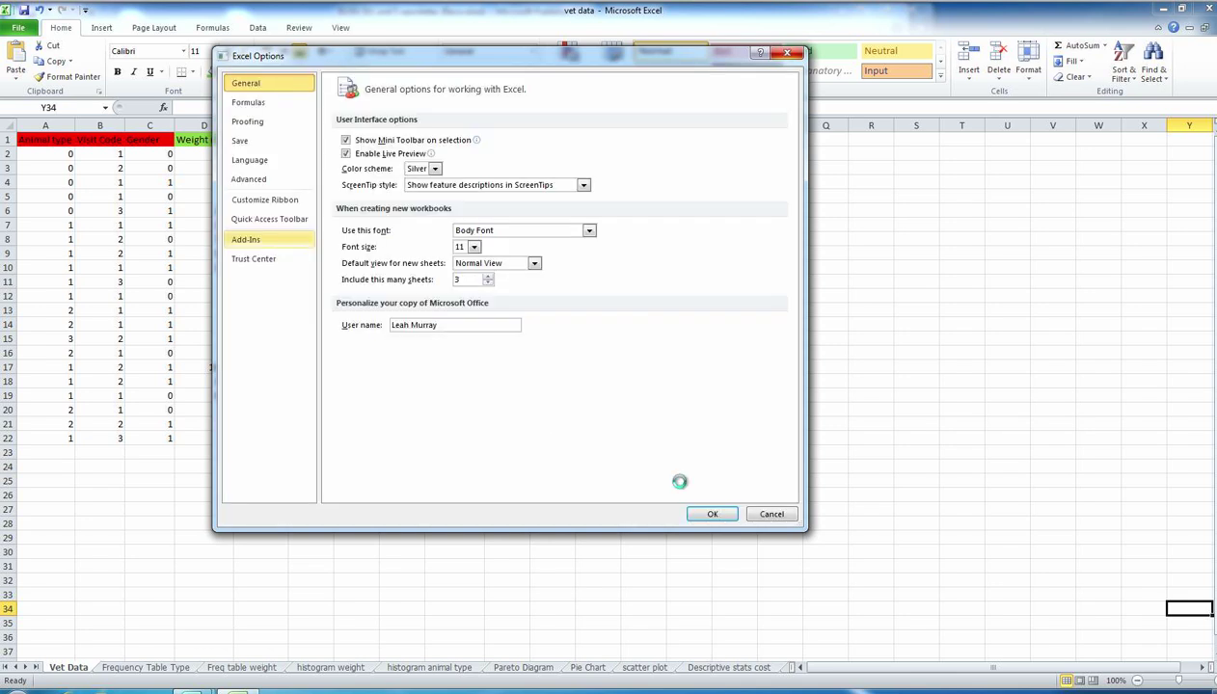
Open the Add-Ins page listing Analysis ToolPak and Solver
click(712, 513)
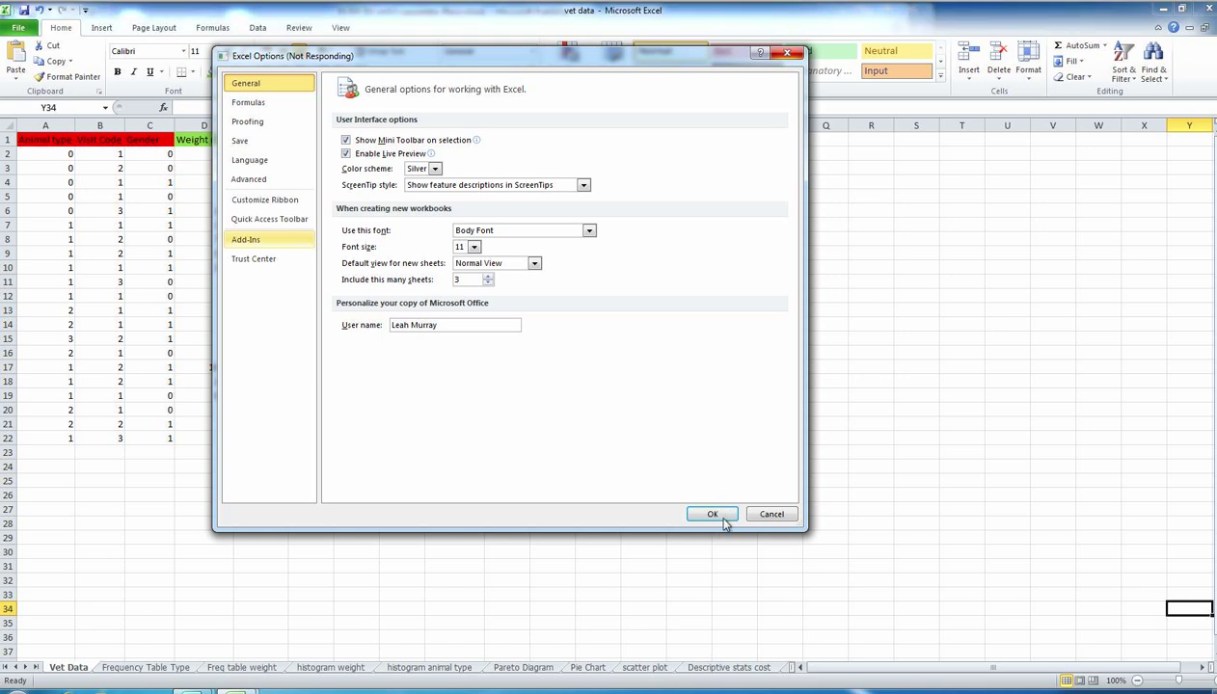
click(246, 239)
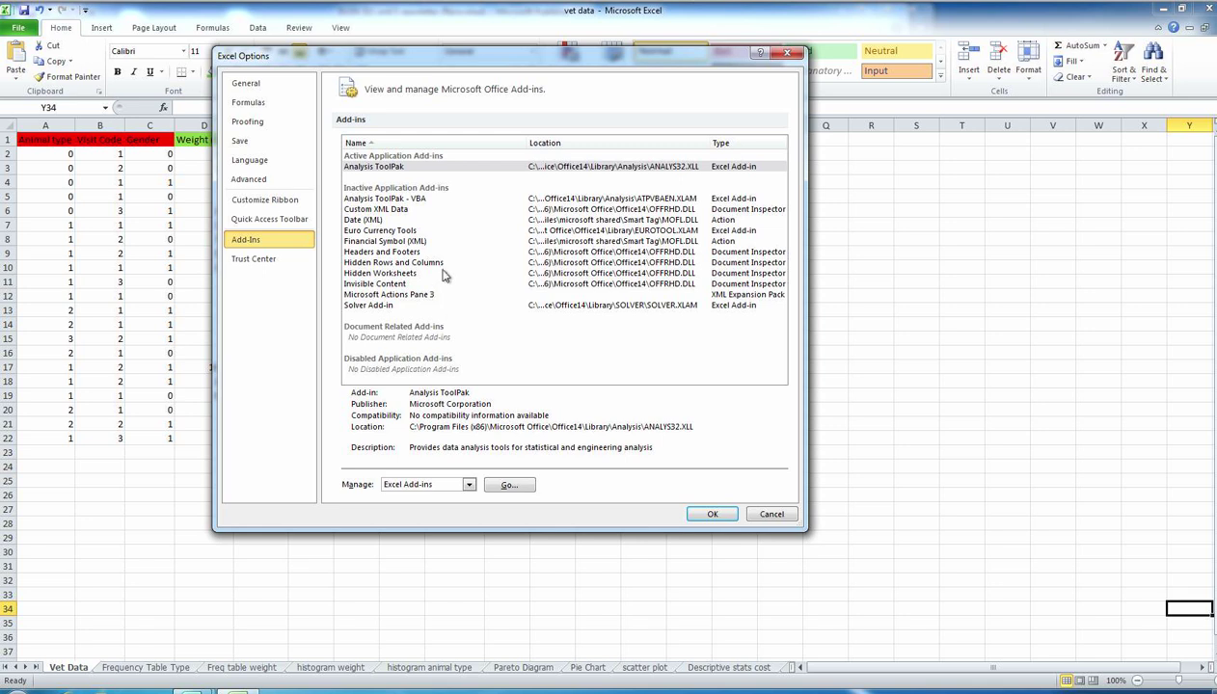
mouse_move(444, 277)
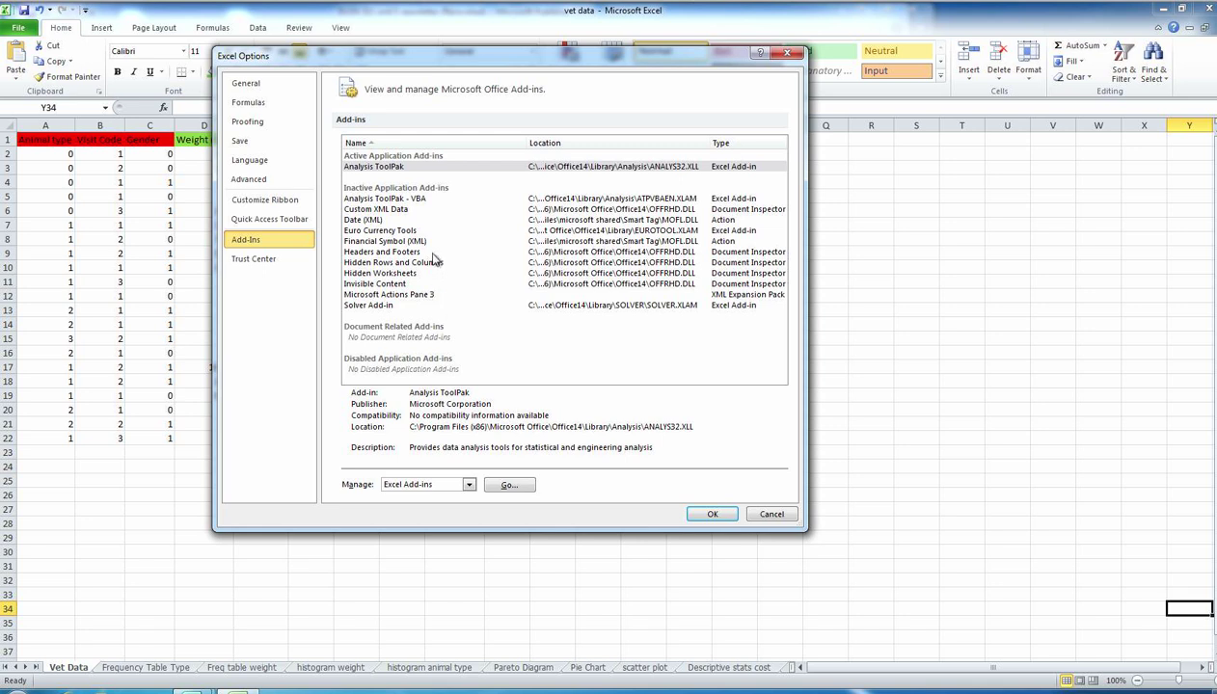
mouse_move(454, 231)
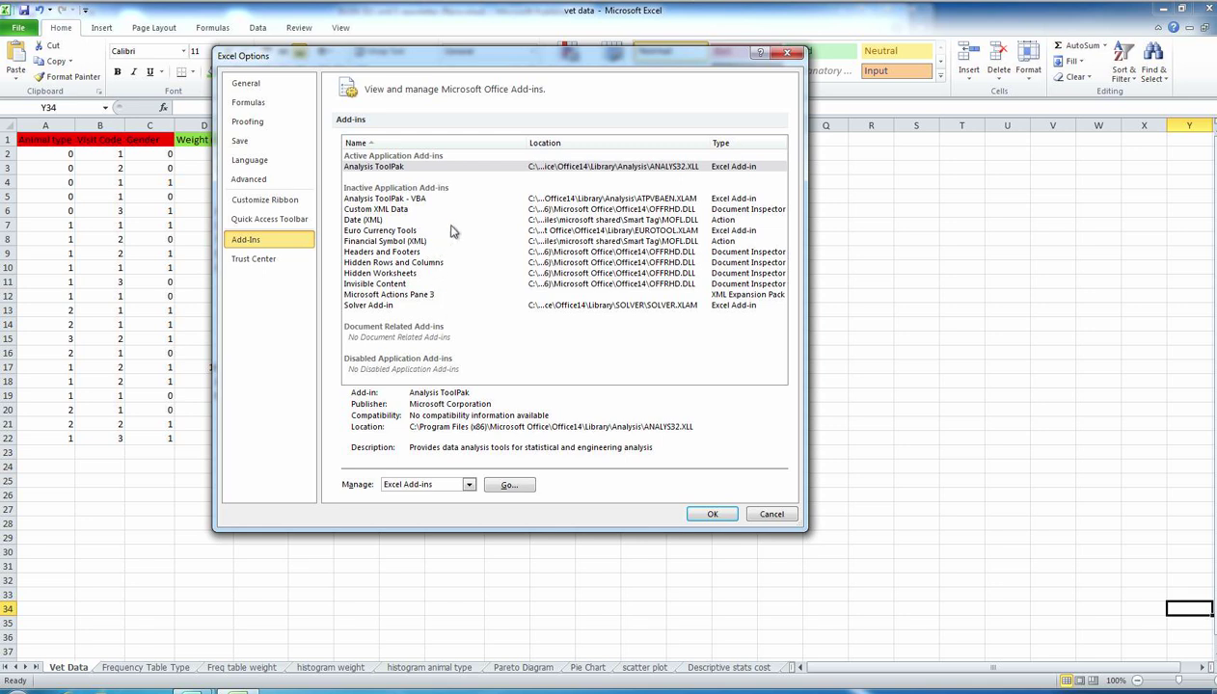
mouse_move(413, 225)
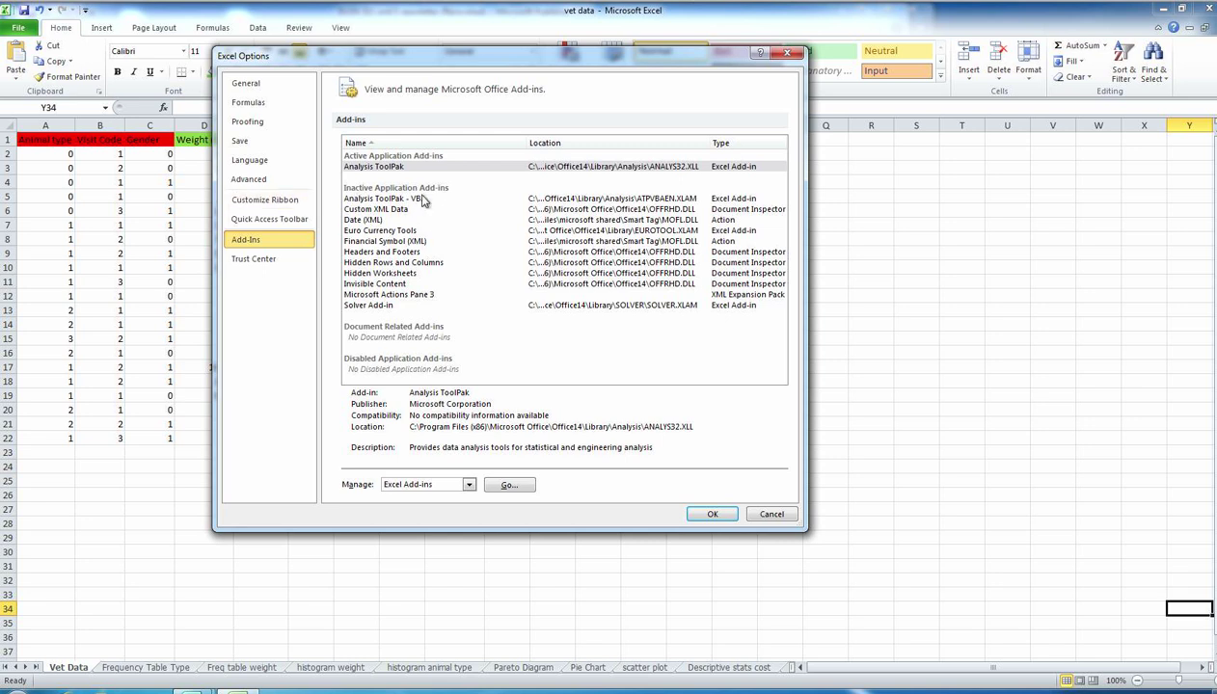
mouse_move(447, 244)
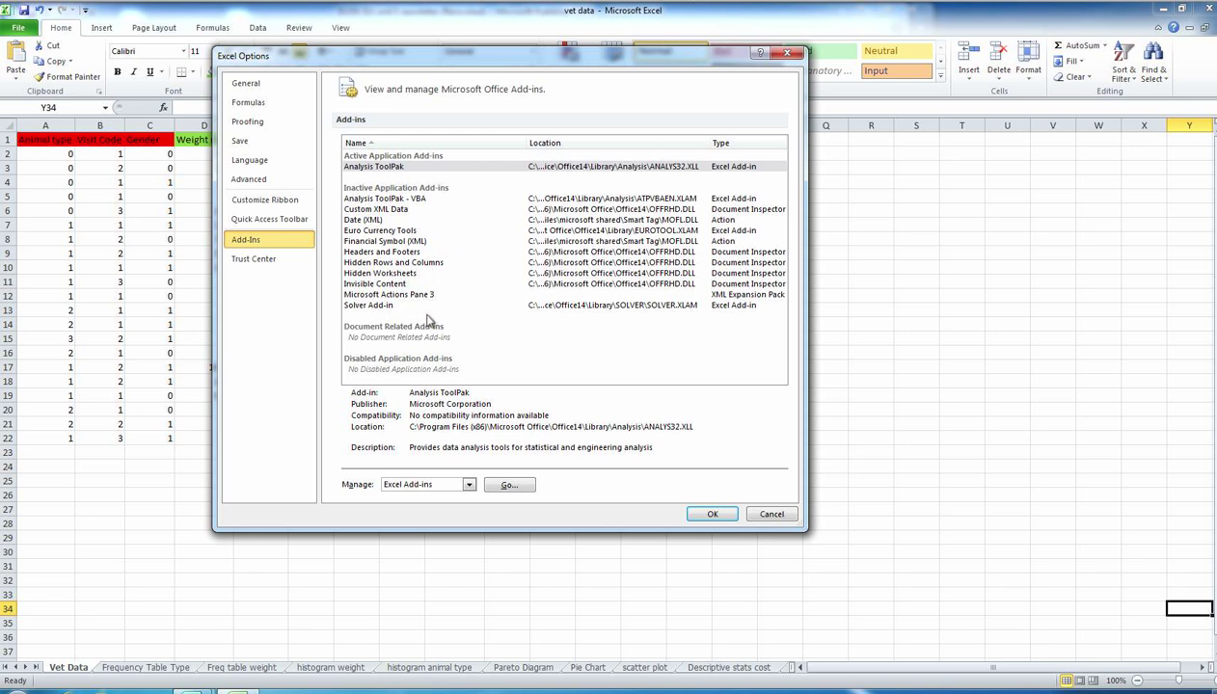
mouse_move(433, 306)
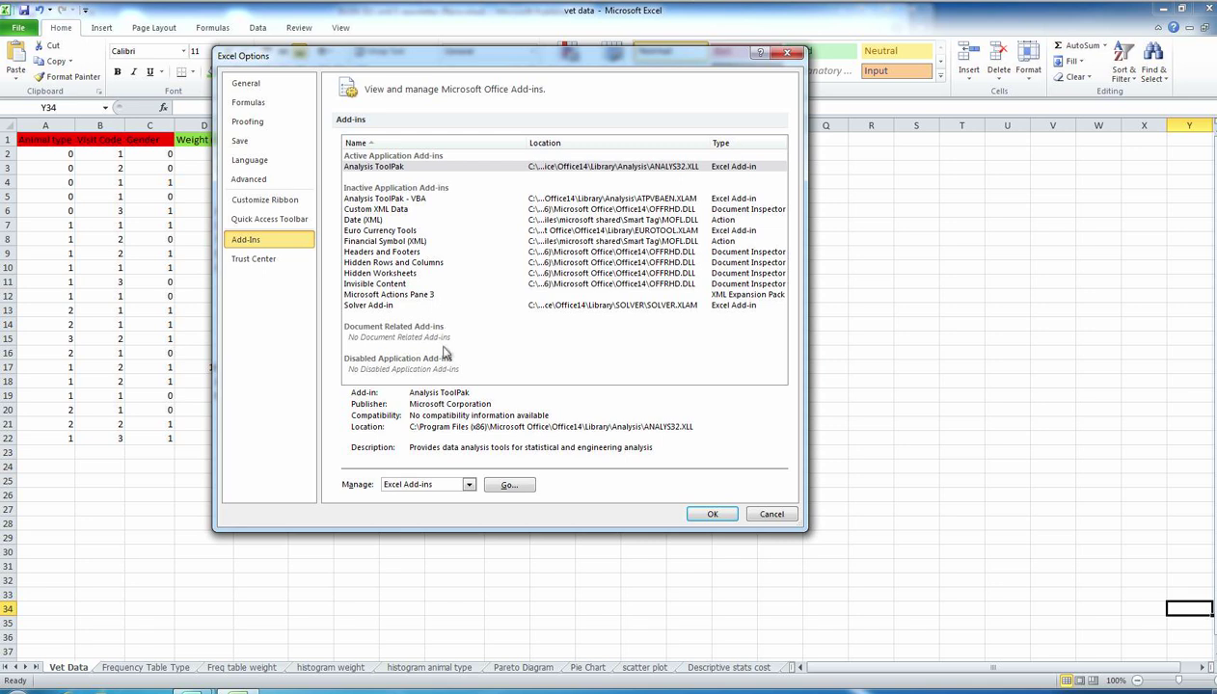
mouse_move(386, 495)
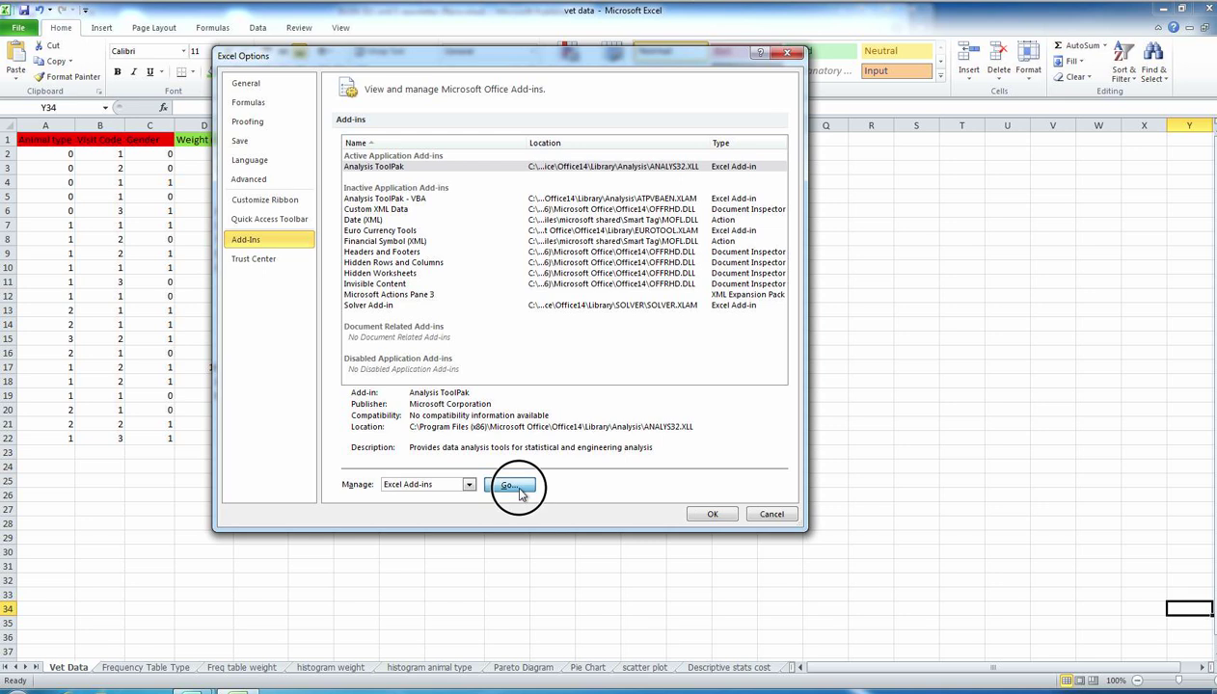
In the Excel Add-ins dialog, tick Analysis ToolPak and confirm with OK
click(510, 485)
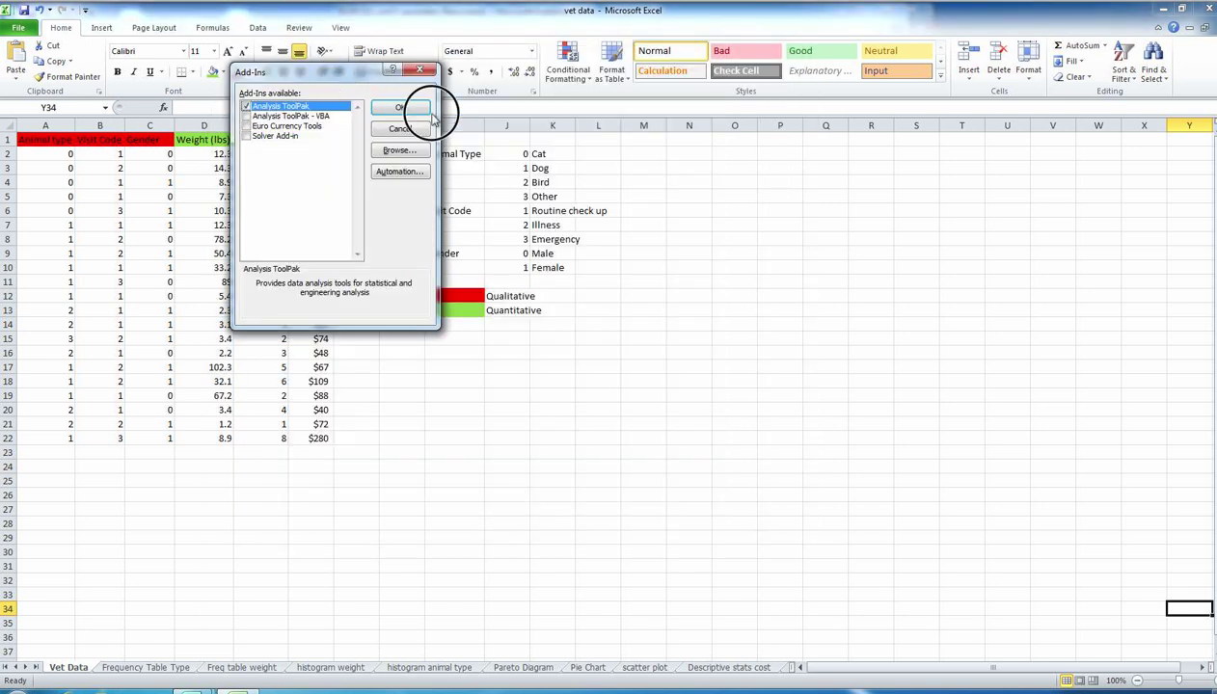
drag(333, 72, 676, 279)
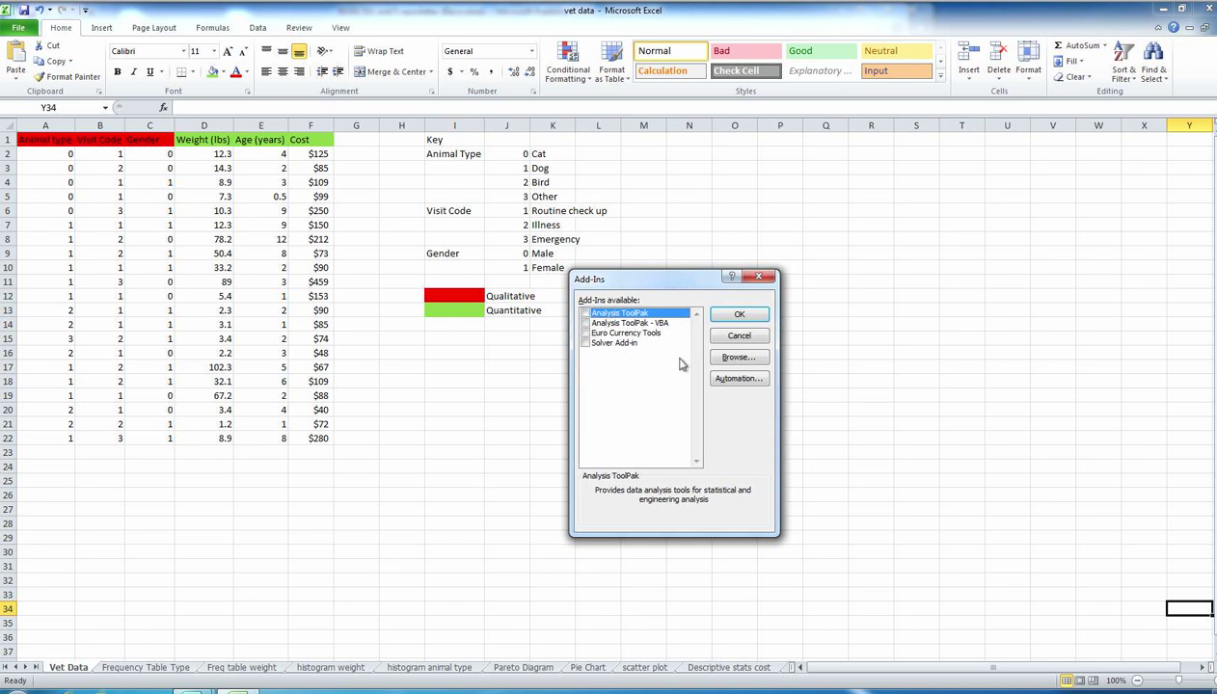
mouse_move(654, 362)
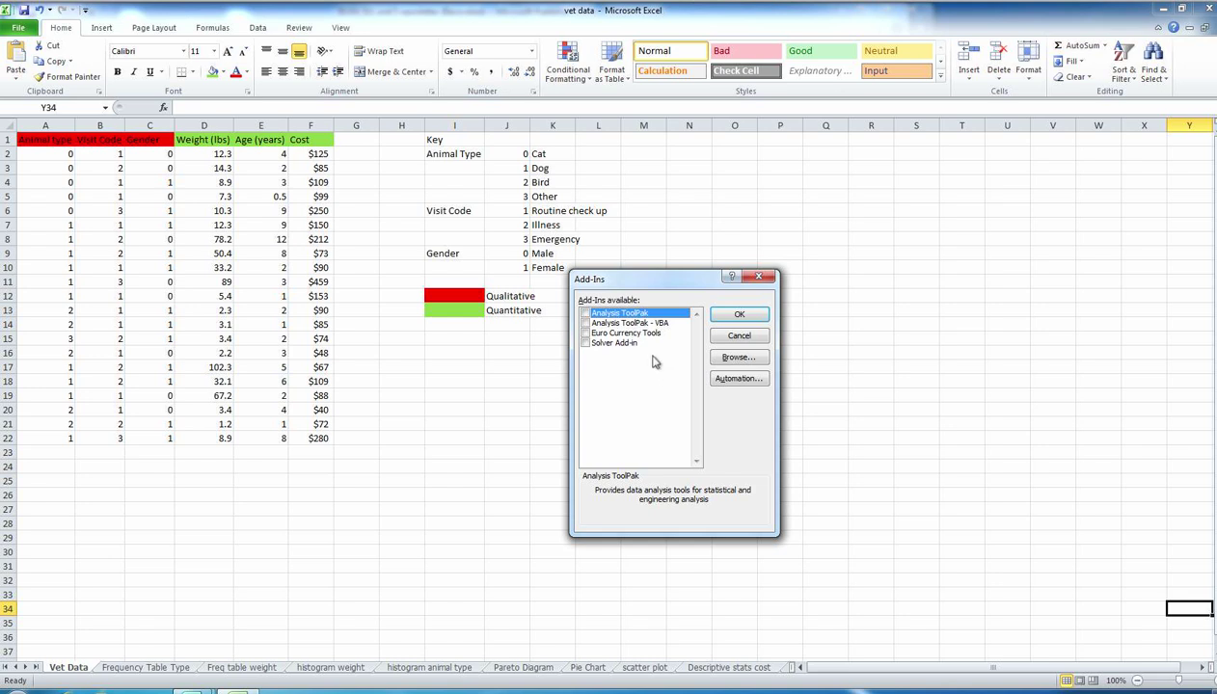
mouse_move(624, 353)
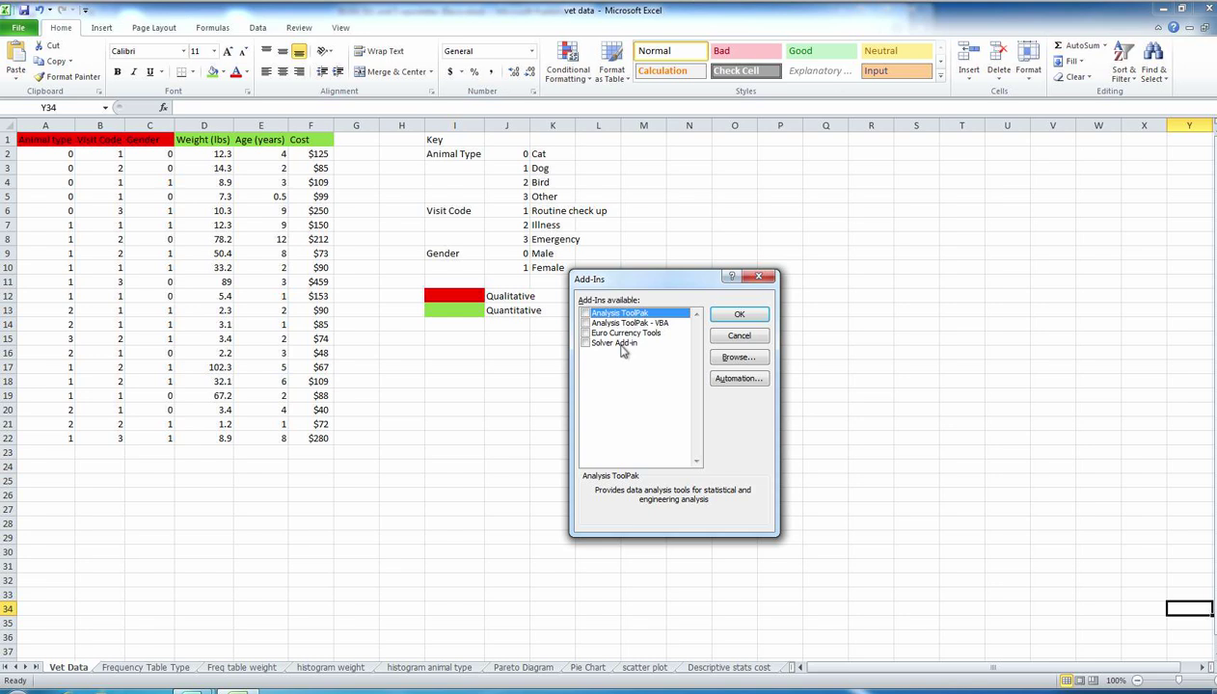
mouse_move(582, 355)
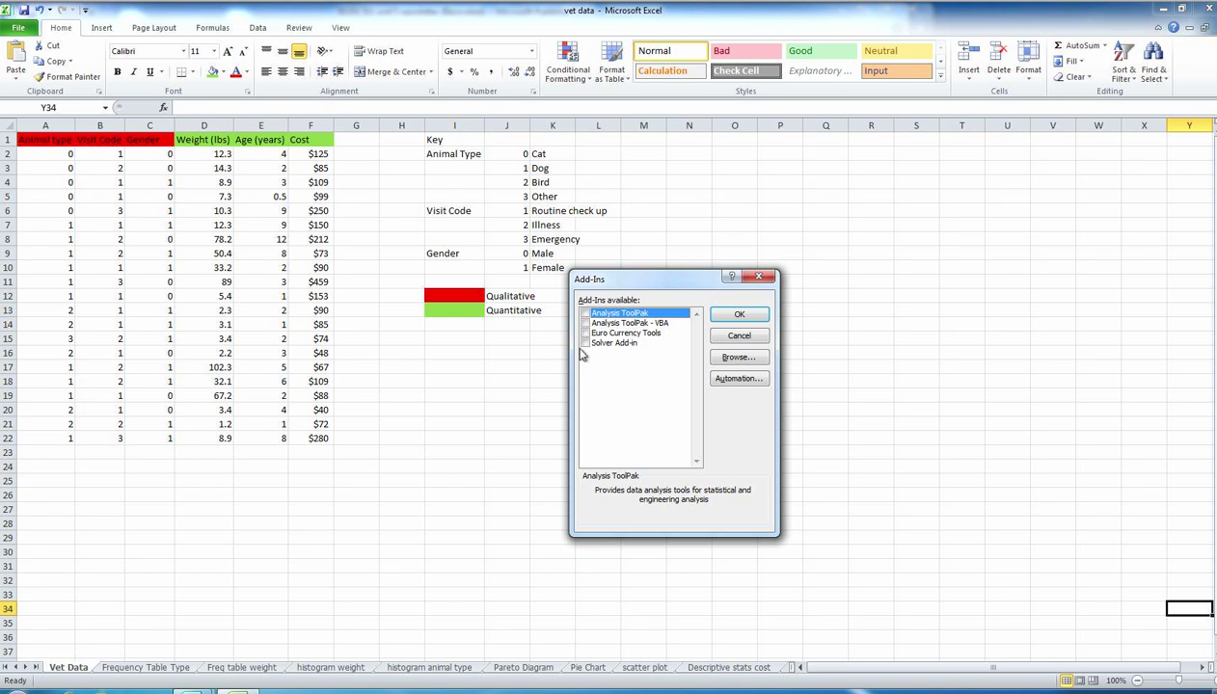
mouse_move(608, 350)
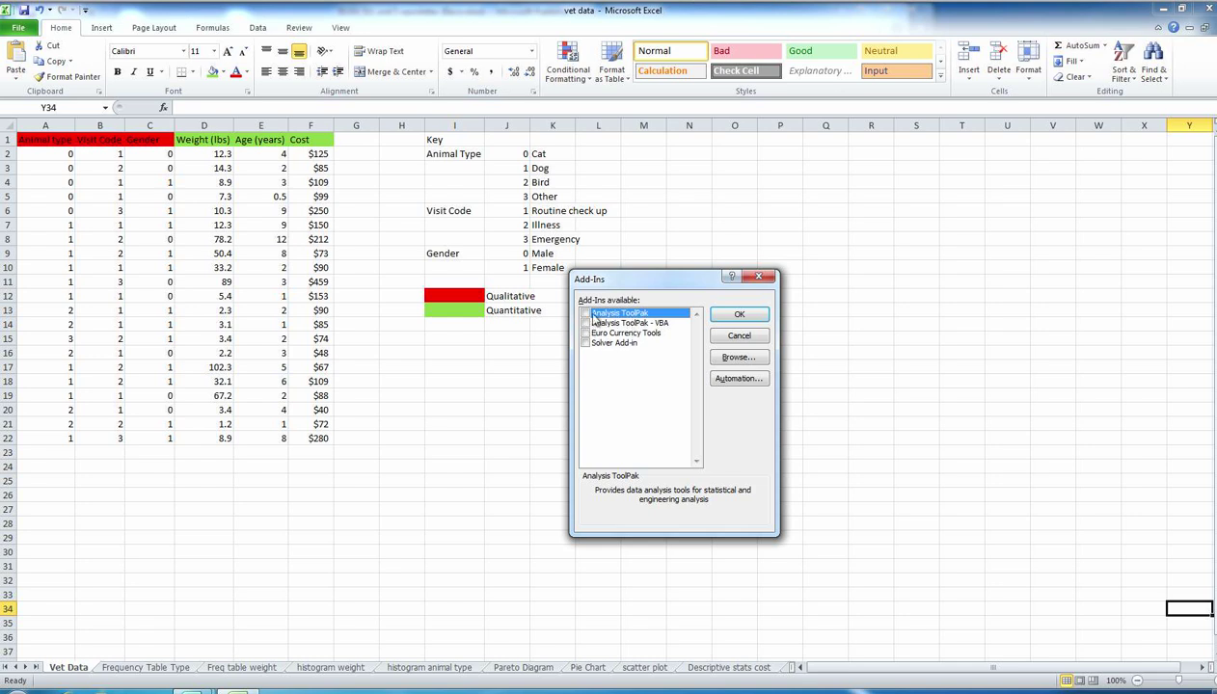
click(585, 312)
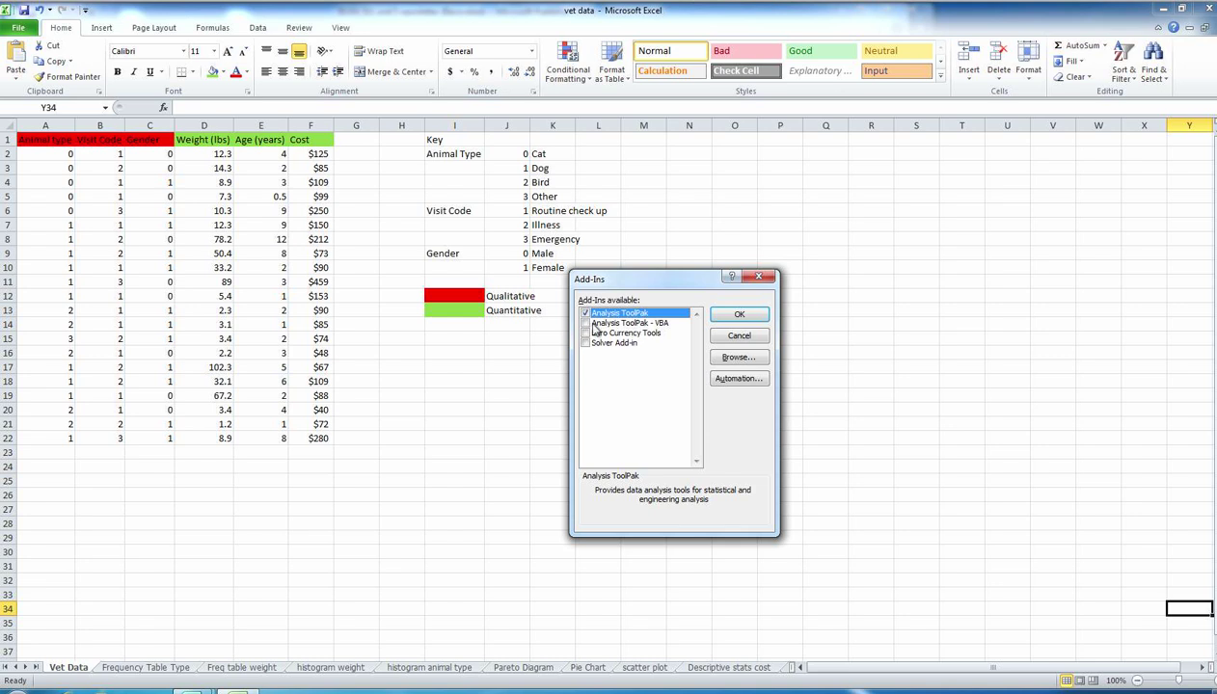
mouse_move(668, 334)
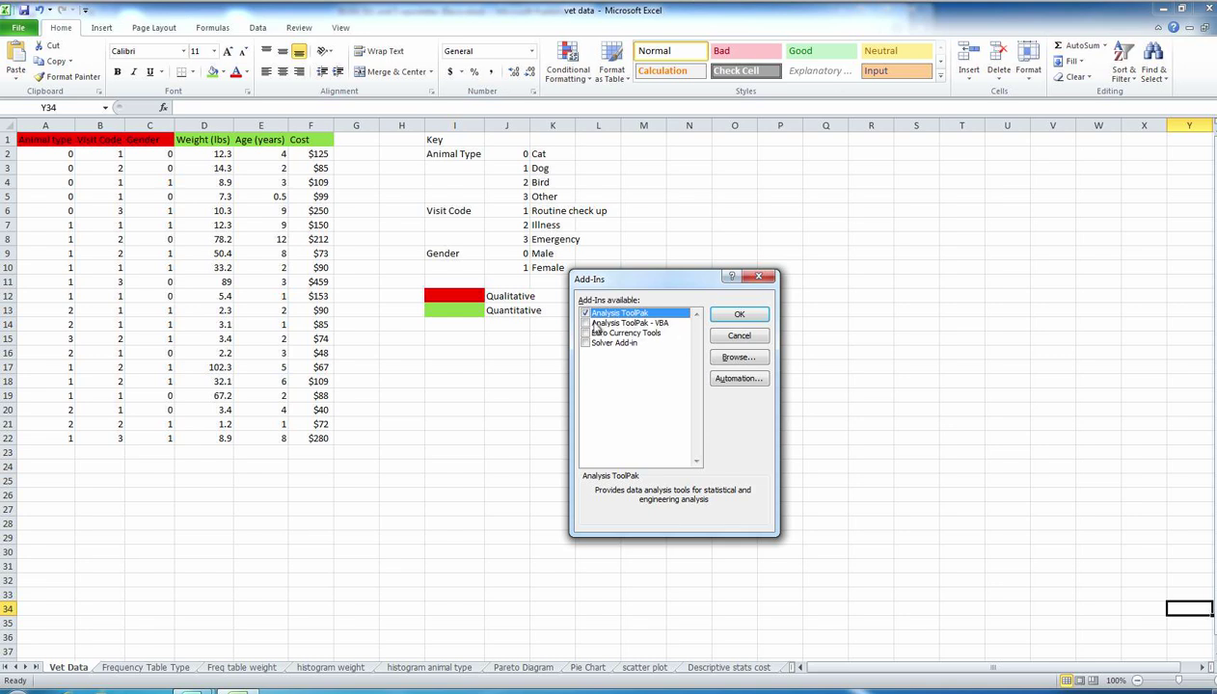
click(740, 314)
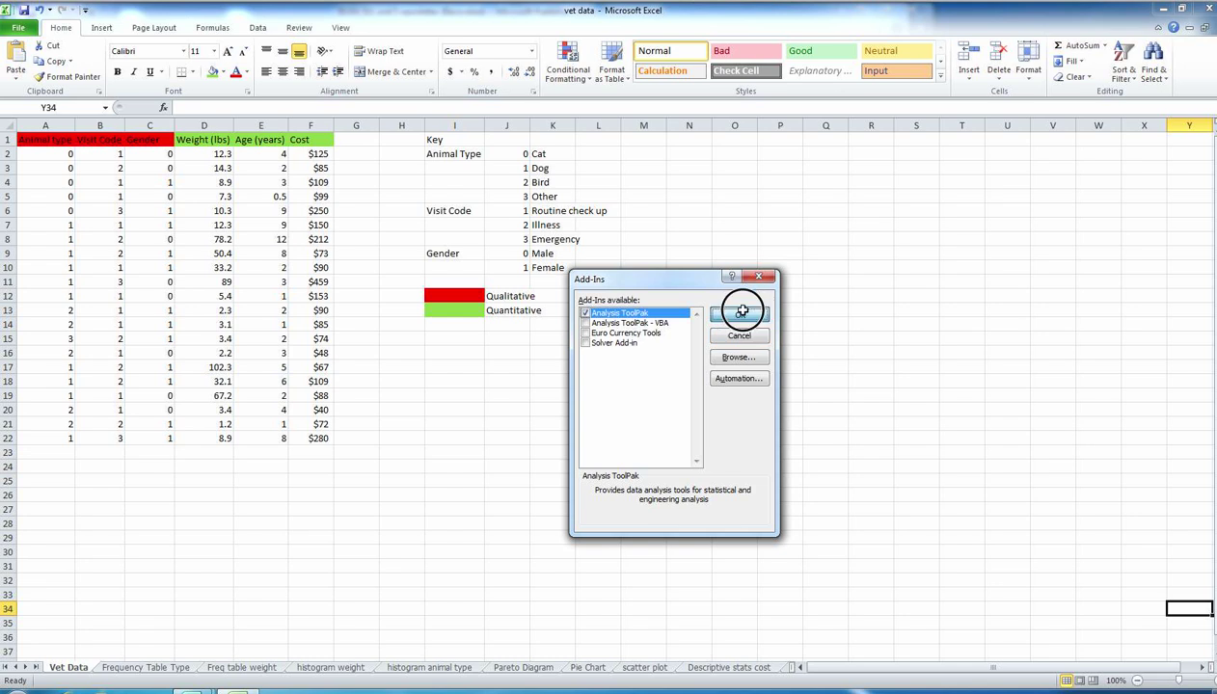
click(739, 310)
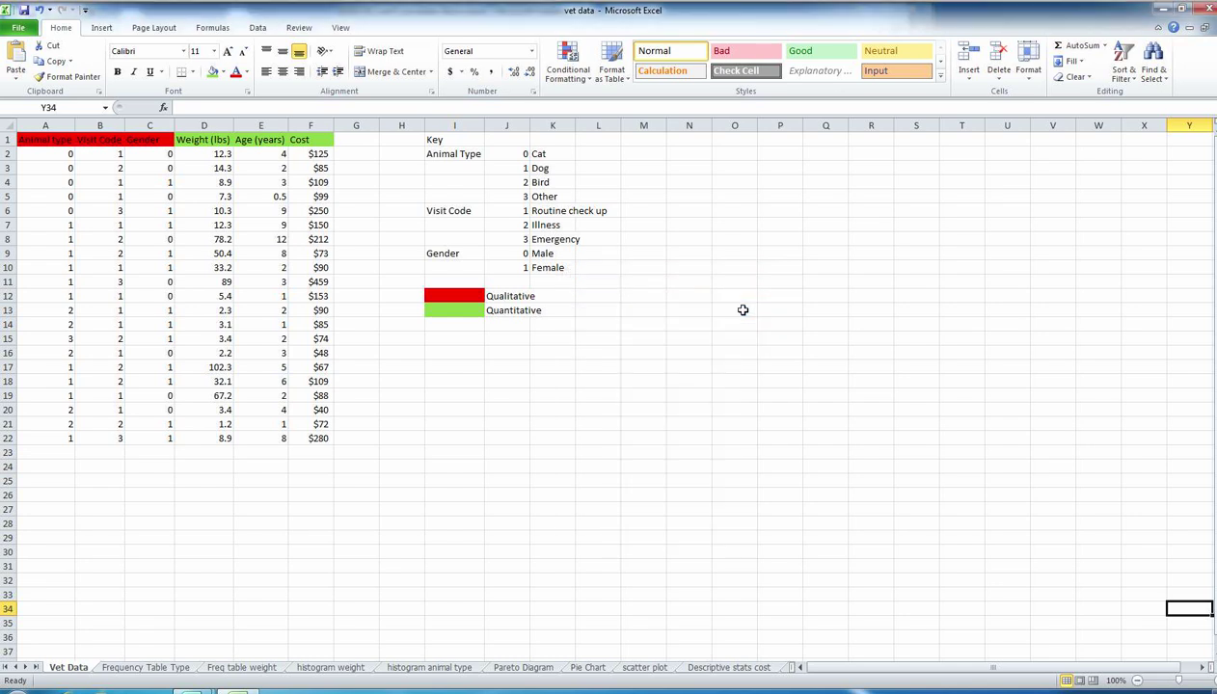
Switch to the Data tab and locate the Data Analysis button
click(257, 27)
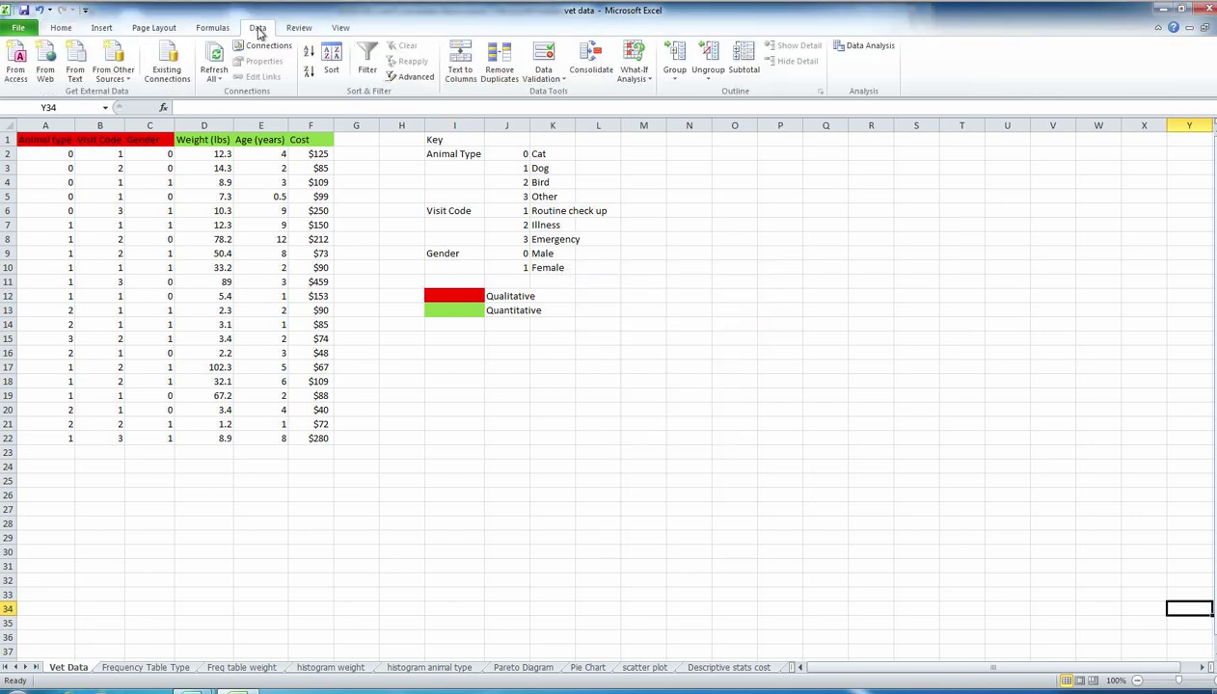
mouse_move(1100, 62)
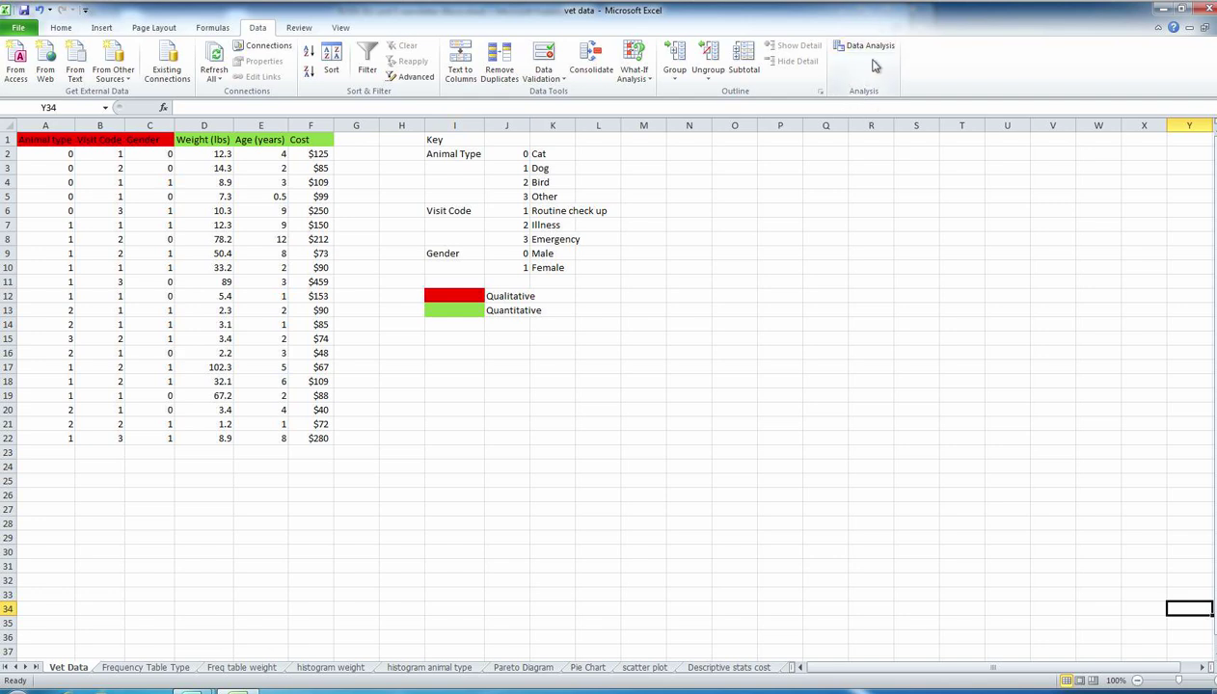
click(865, 45)
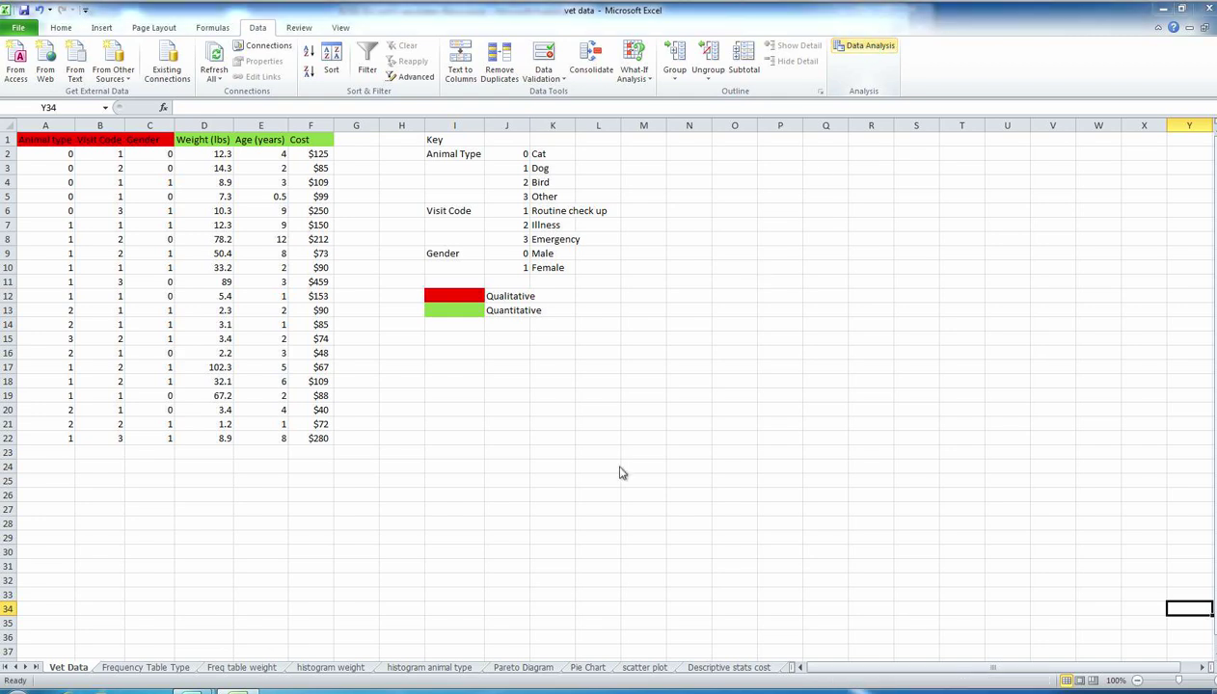
click(869, 45)
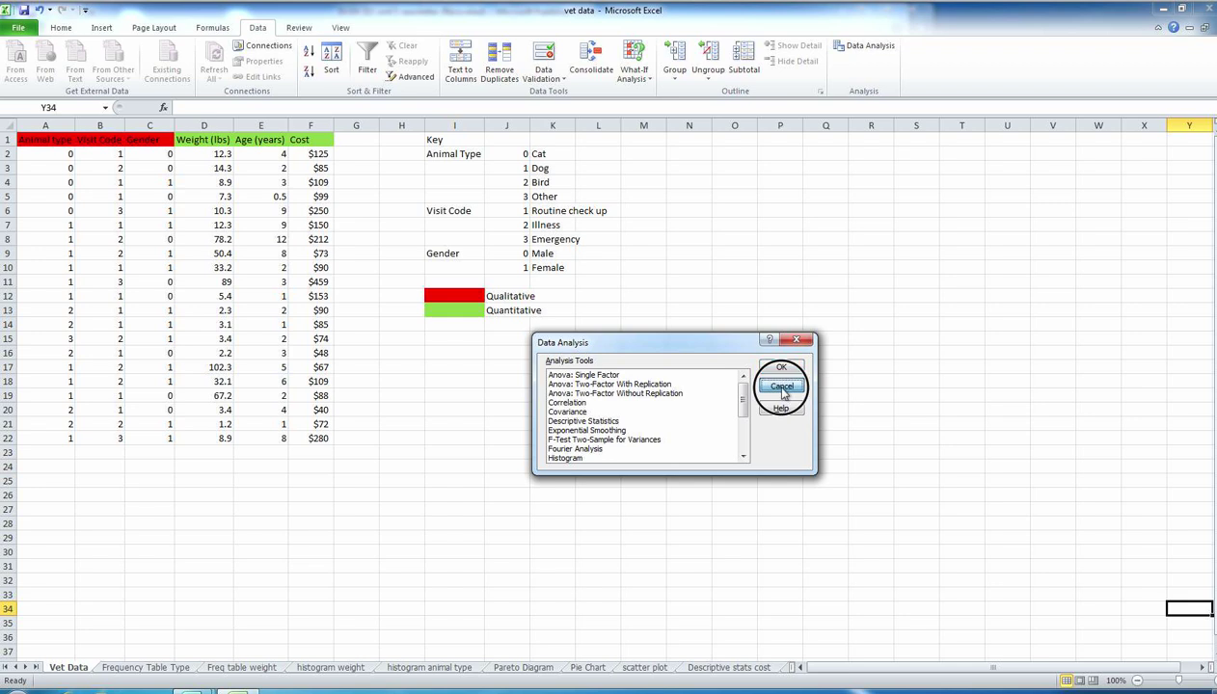
click(783, 386)
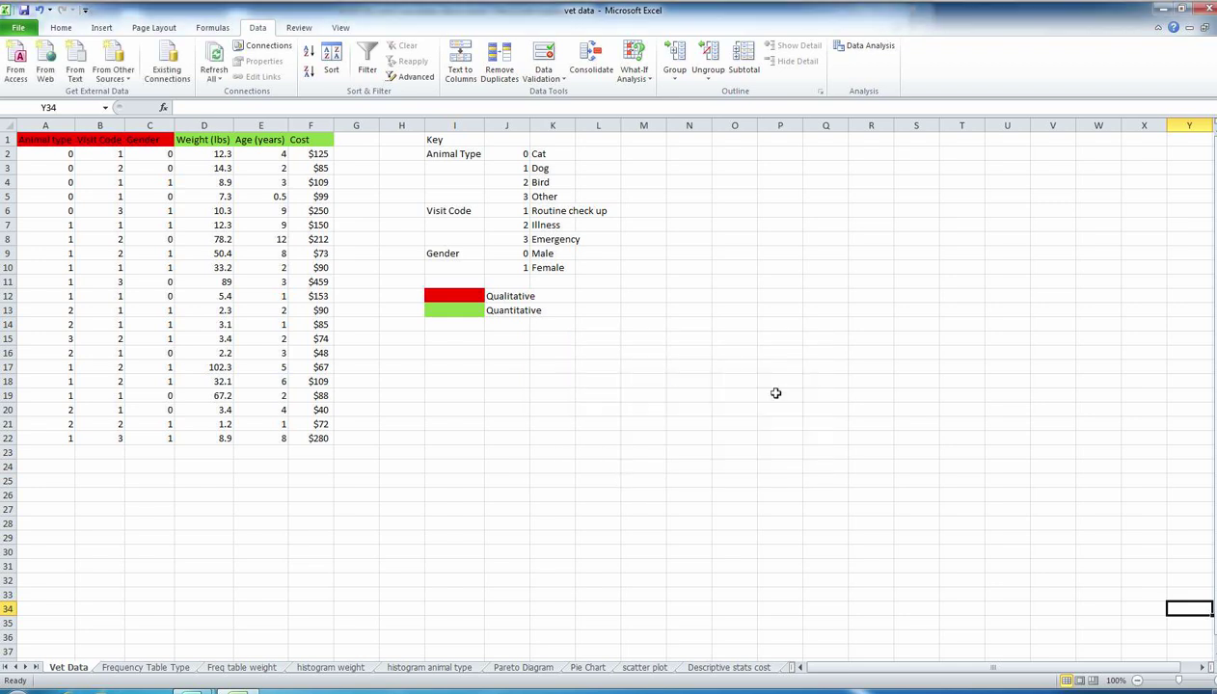